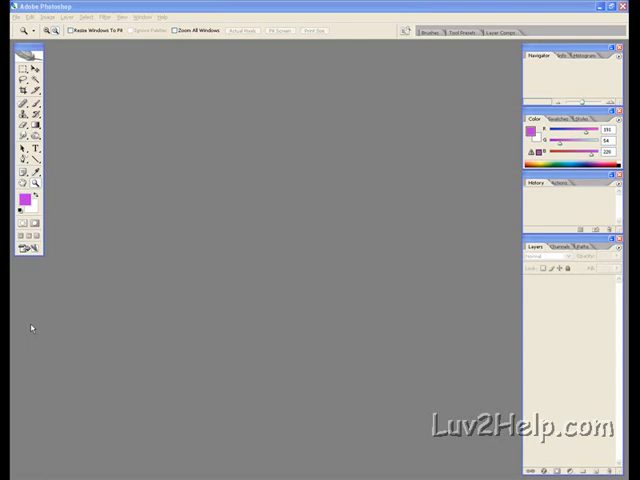
- Open the Ferrari-Enzo-001 photo from the File menu
{"action": "left_click", "coordinate": [14, 17]}
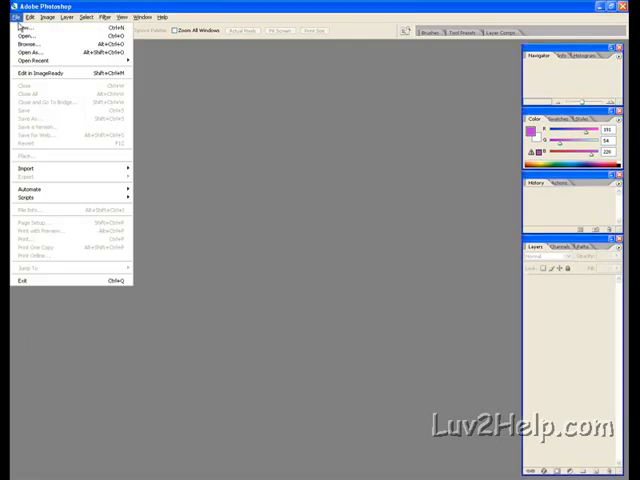
{"action": "left_click", "coordinate": [26, 43]}
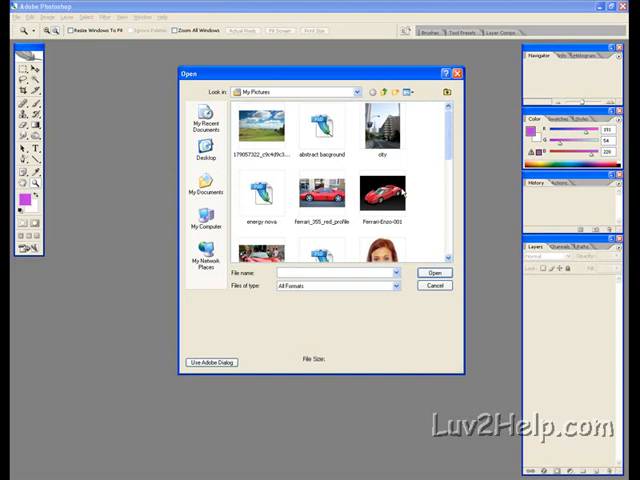
{"action": "double_click", "coordinate": [378, 195]}
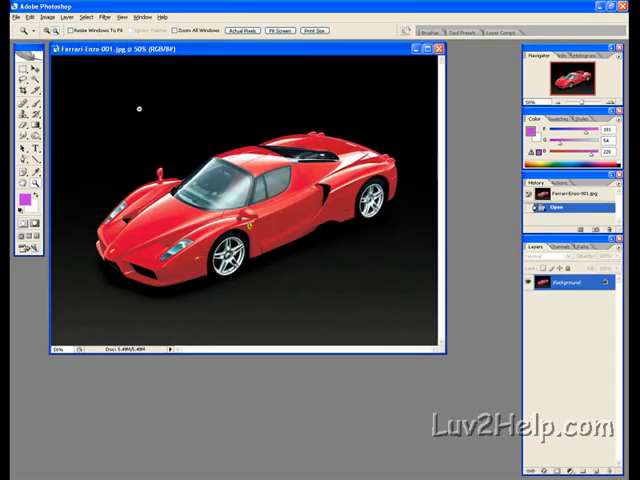
{"action": "mouse_move", "coordinate": [310, 249]}
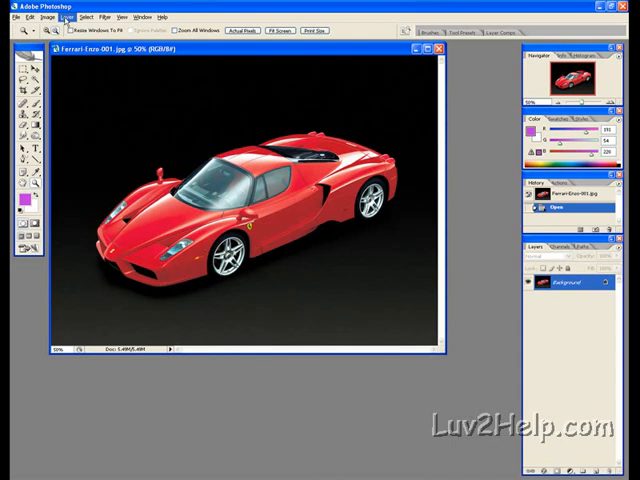
- Add a new layer named 'enzo' above the Ferrari photo
{"action": "left_click", "coordinate": [64, 17]}
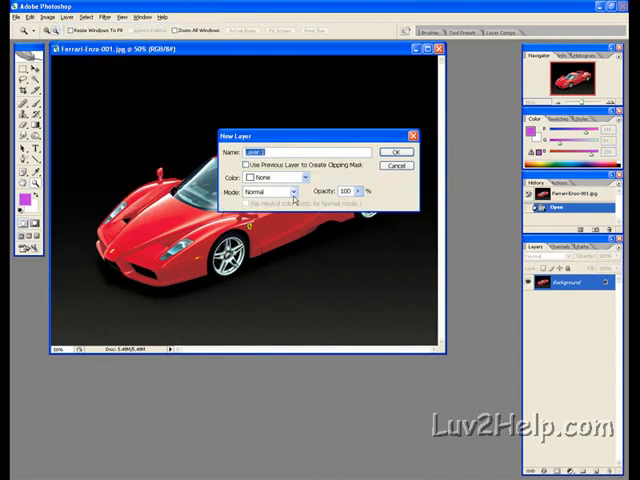
{"action": "type", "text": "enzo"}
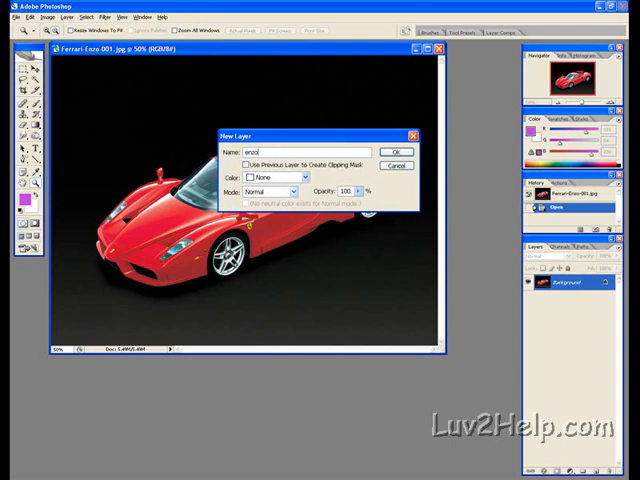
{"action": "left_click", "coordinate": [397, 152]}
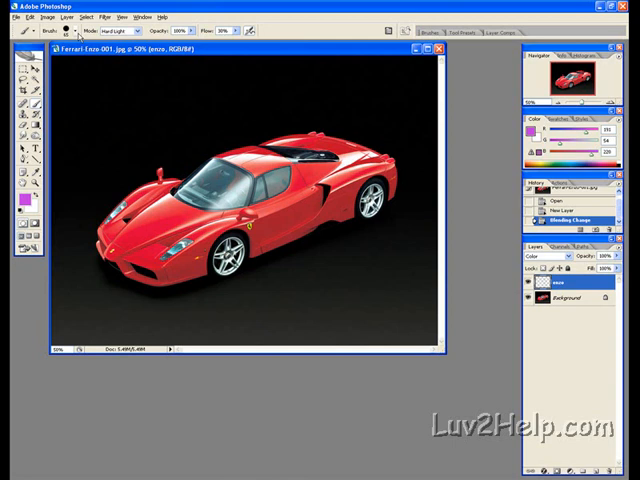
- Enlarge the brush diameter and hardness in the brush preset picker
{"action": "left_click", "coordinate": [76, 31]}
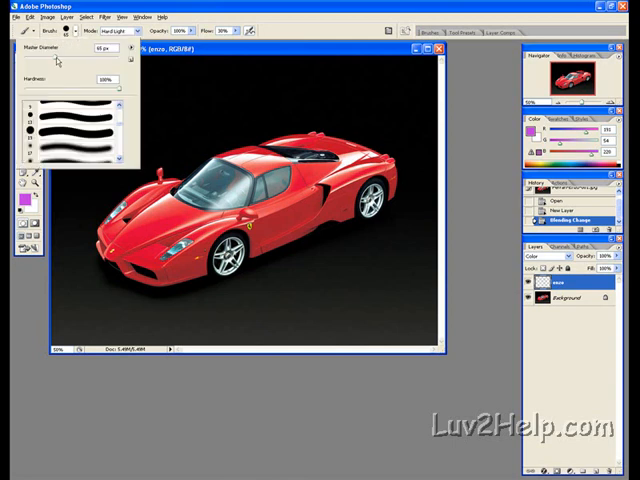
{"action": "mouse_move", "coordinate": [55, 50]}
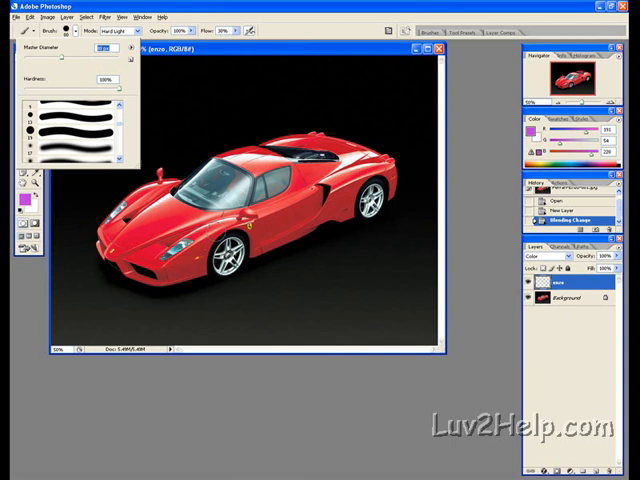
{"action": "left_click", "coordinate": [210, 232]}
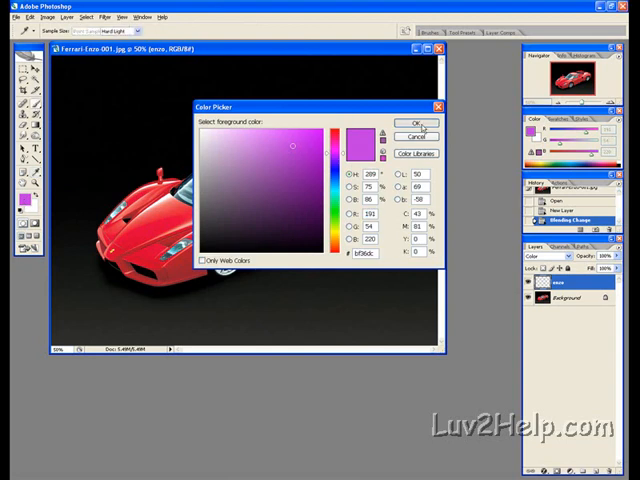
- Confirm purple as the foreground painting colour in the Color Picker
{"action": "left_click", "coordinate": [416, 123]}
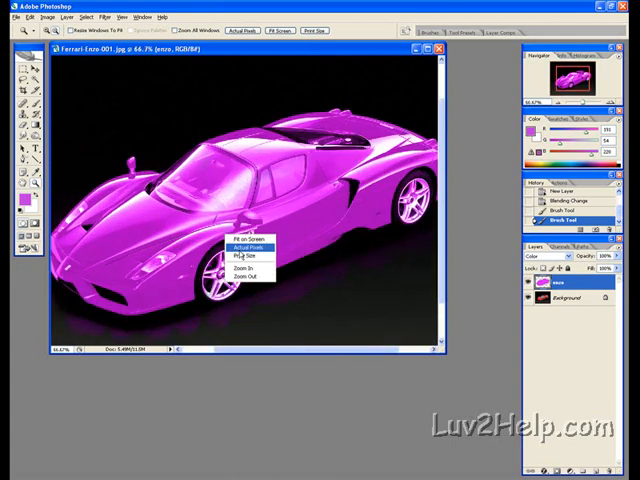
- Zoom to Actual Pixels, then to 200% on the windscreen, side window and mirror
{"action": "left_click", "coordinate": [243, 249]}
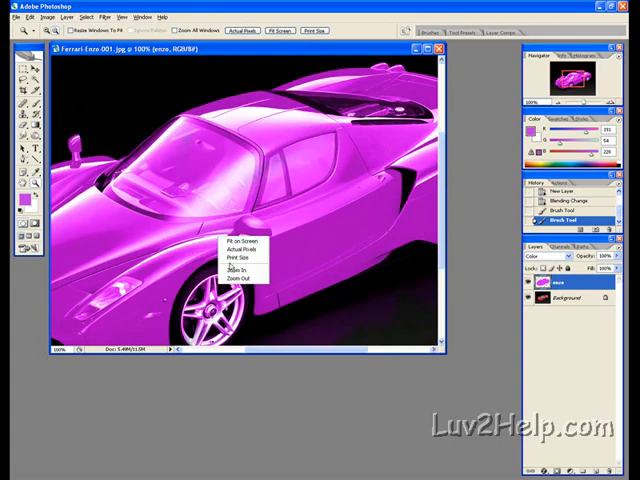
{"action": "left_click", "coordinate": [234, 256]}
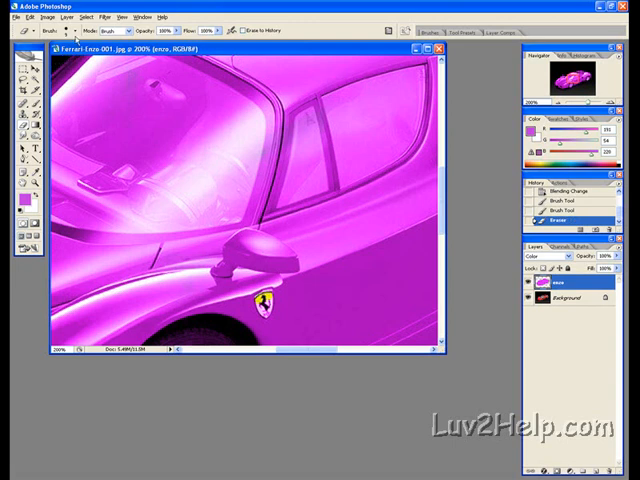
- Shrink the eraser and erase the purple from the front headlight
{"action": "left_click", "coordinate": [48, 29]}
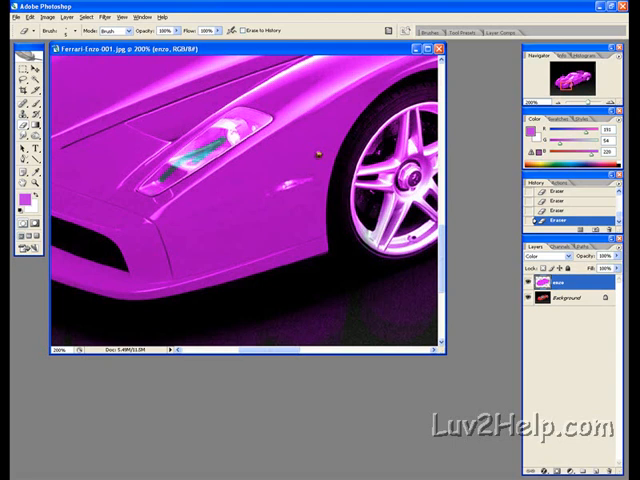
{"action": "left_click_drag", "start_coordinate": [140, 190], "coordinate": [245, 110]}
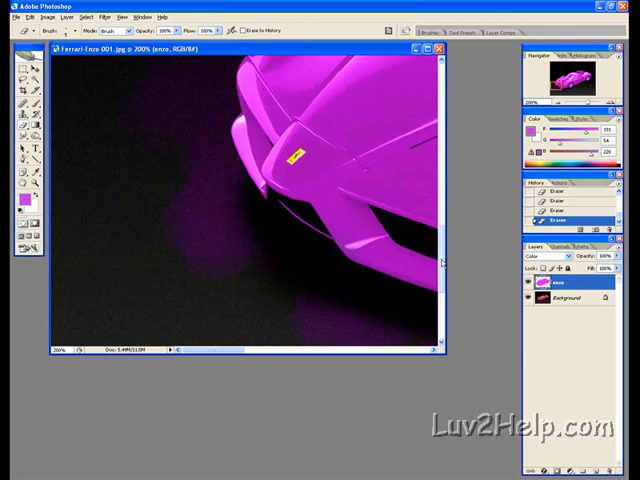
- Erase the purple tint over the headlight glass cover near the nose
{"action": "scroll", "scroll_direction": "down", "scroll_amount": 3}
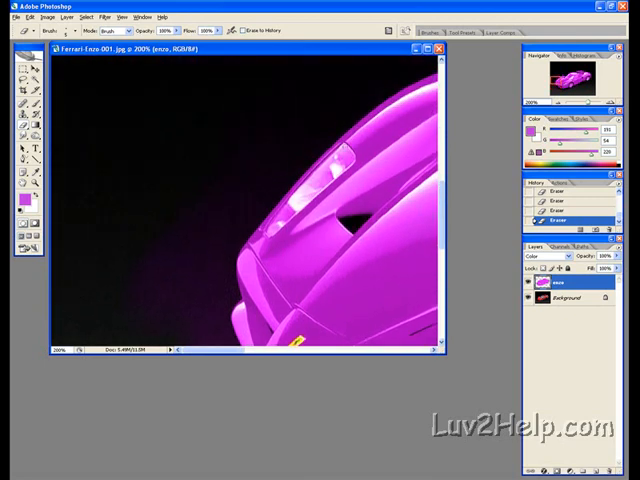
{"action": "left_click_drag", "start_coordinate": [345, 145], "coordinate": [297, 202]}
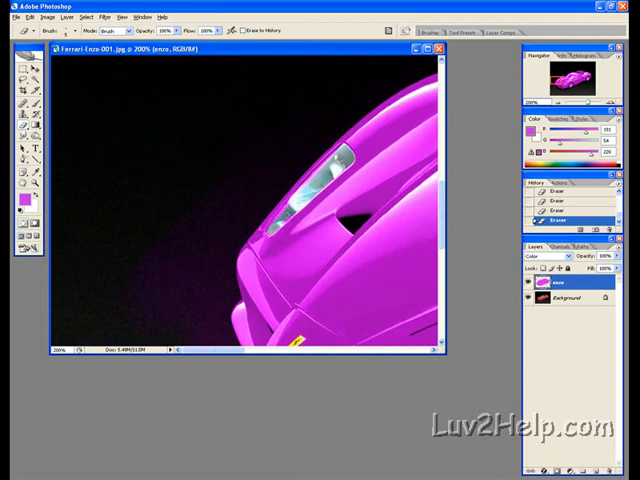
{"action": "left_click_drag", "start_coordinate": [200, 351], "coordinate": [260, 351]}
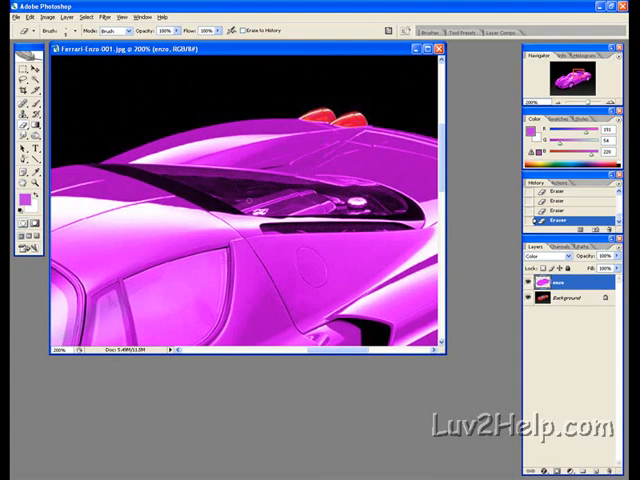
- Resize the eraser and erase purple from the rear engine cover glass
{"action": "left_click", "coordinate": [48, 29]}
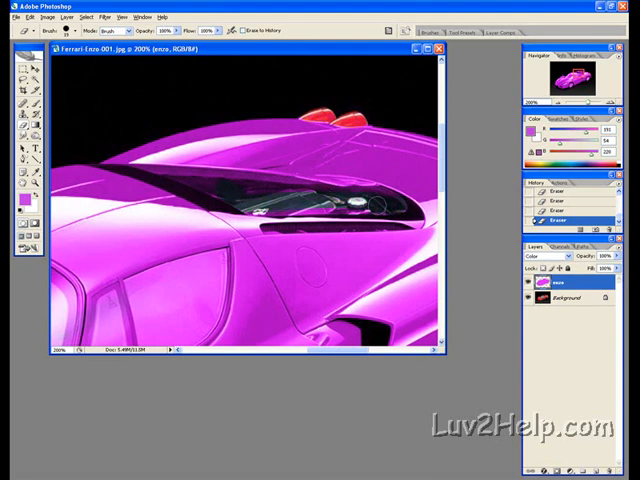
{"action": "left_click_drag", "start_coordinate": [250, 210], "coordinate": [380, 207]}
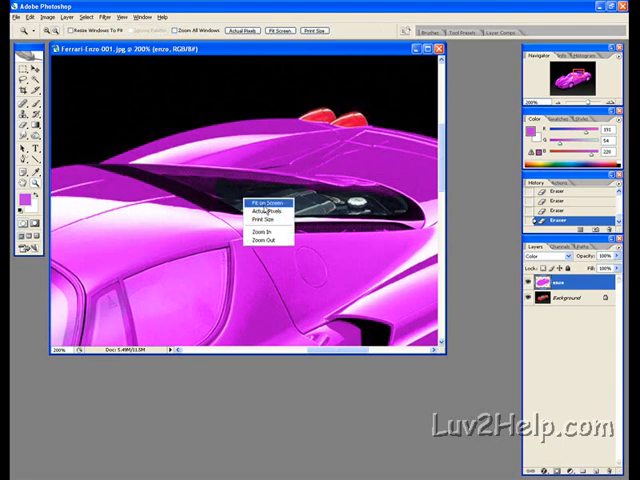
- Fit the photo on screen and erase purple from the windscreen
{"action": "left_click", "coordinate": [273, 198]}
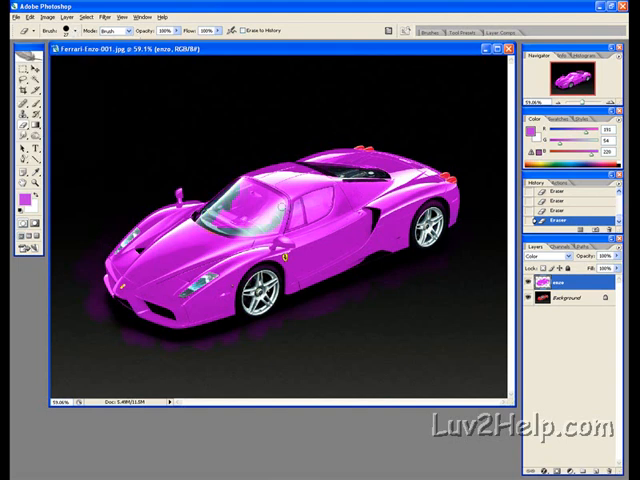
{"action": "left_click_drag", "start_coordinate": [240, 185], "coordinate": [285, 200]}
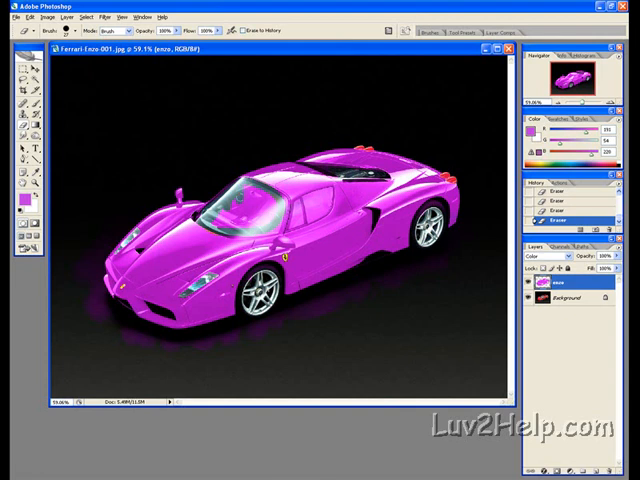